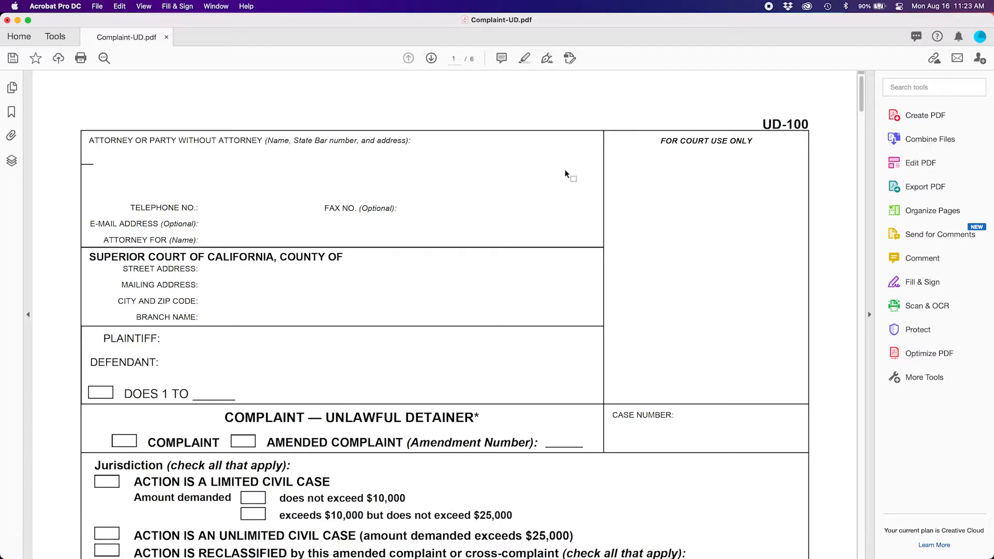
mouse_move(568, 179)
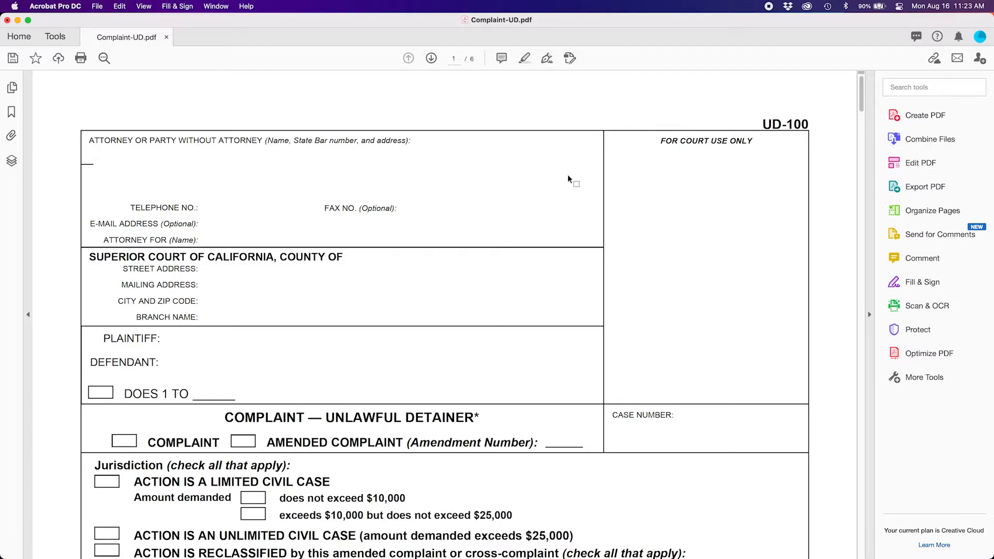
mouse_move(436, 255)
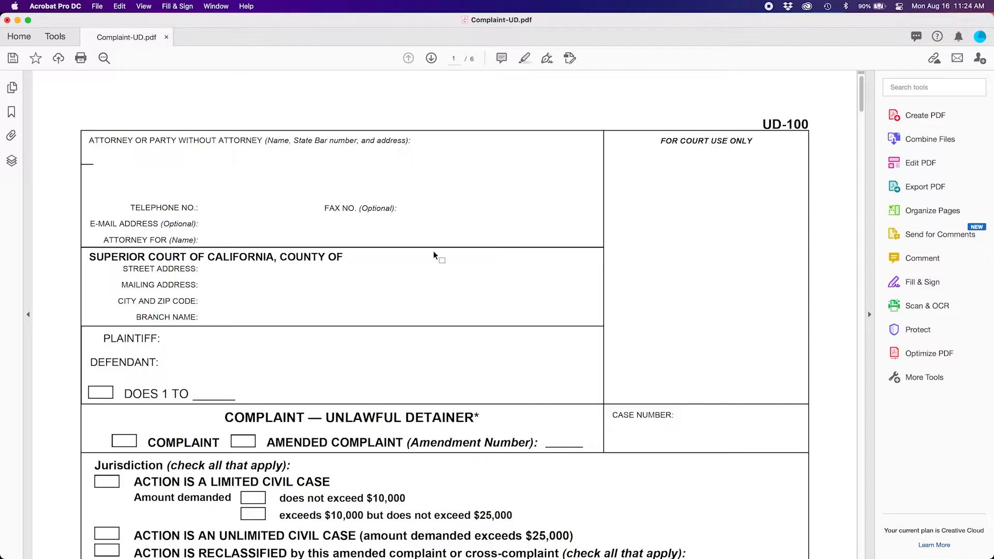
mouse_move(143, 6)
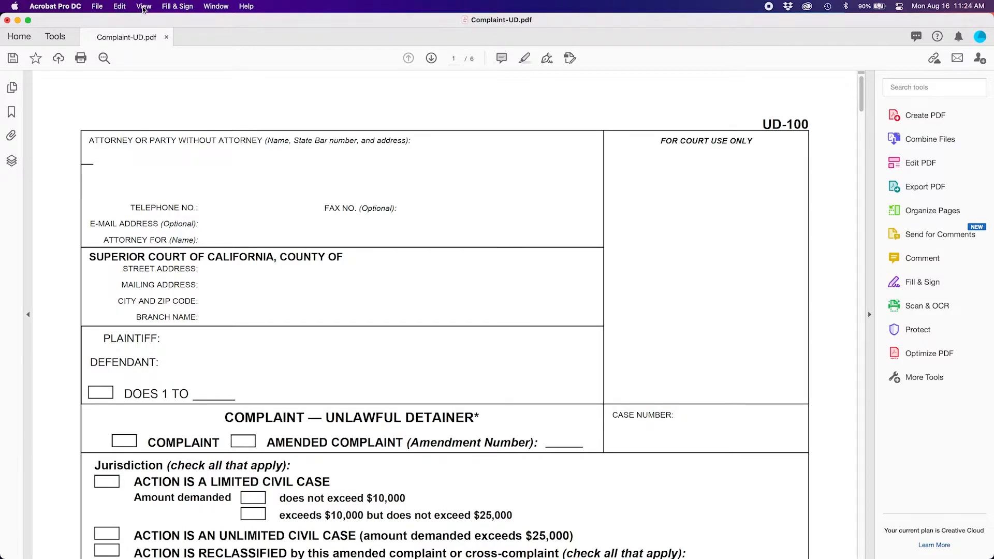
Step: Show the Bookmarks navigation pane beside the complaint document
left_click(143, 7)
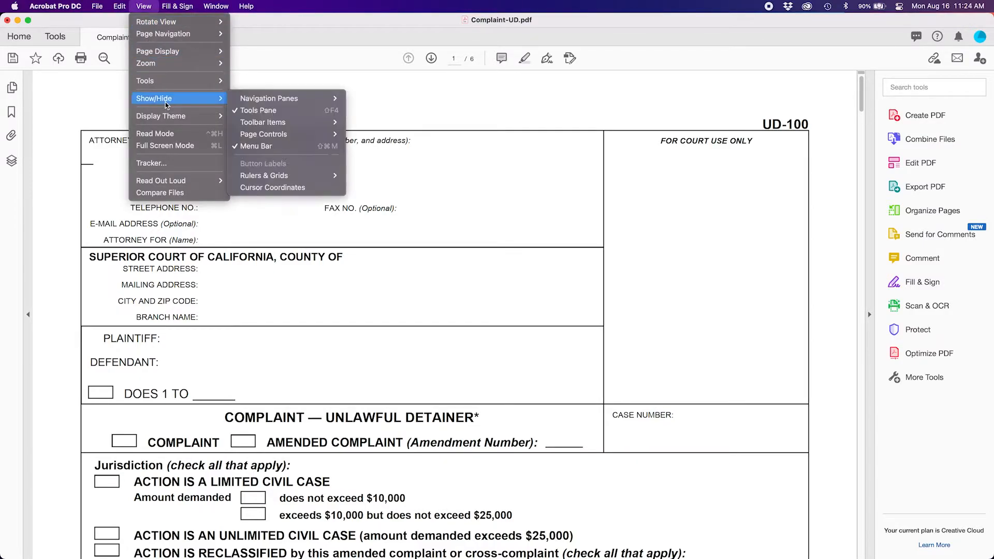
mouse_move(269, 99)
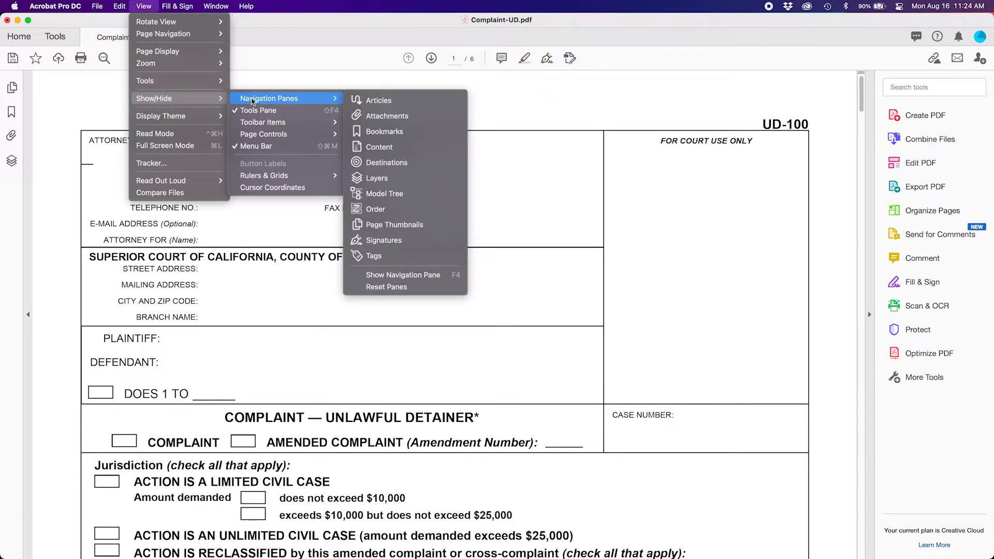
left_click(384, 131)
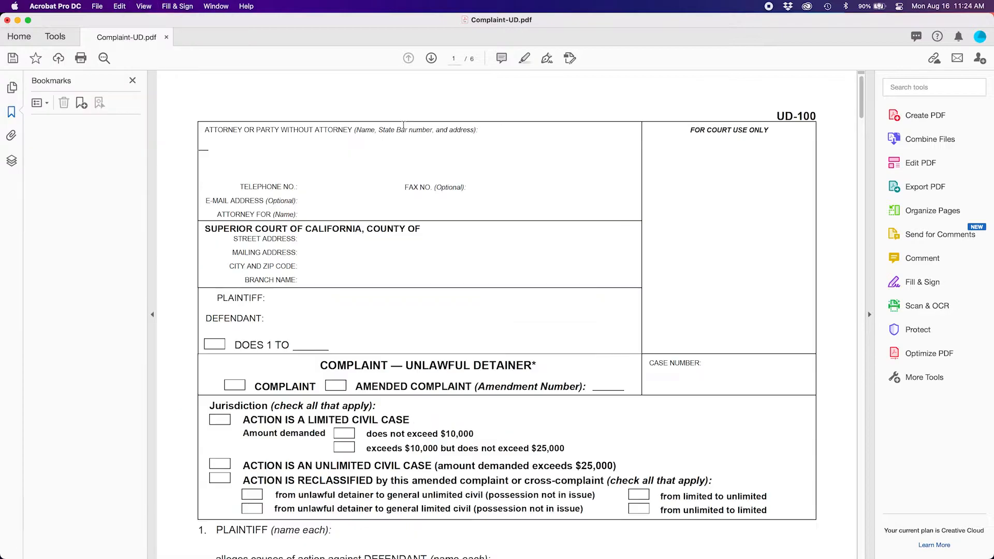
mouse_move(89, 211)
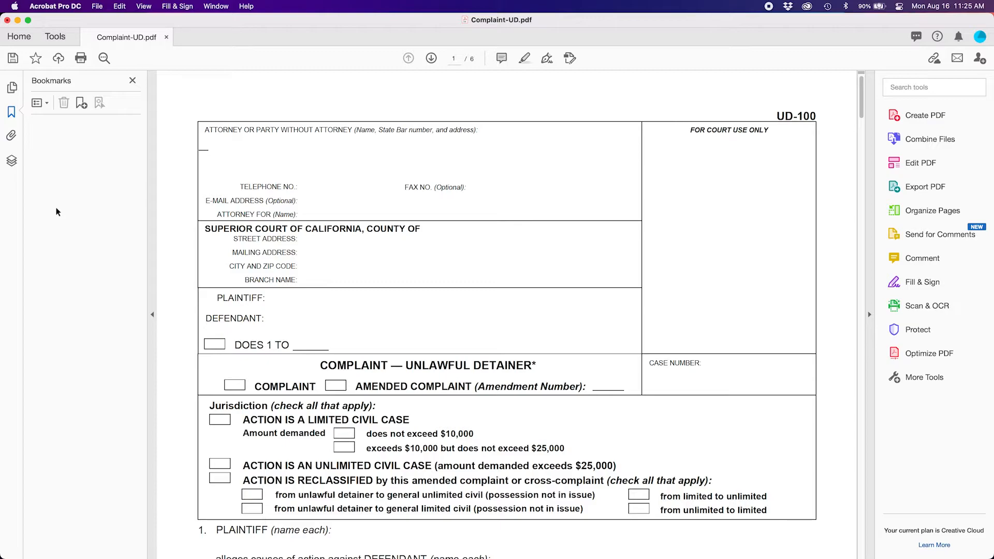
mouse_move(203, 131)
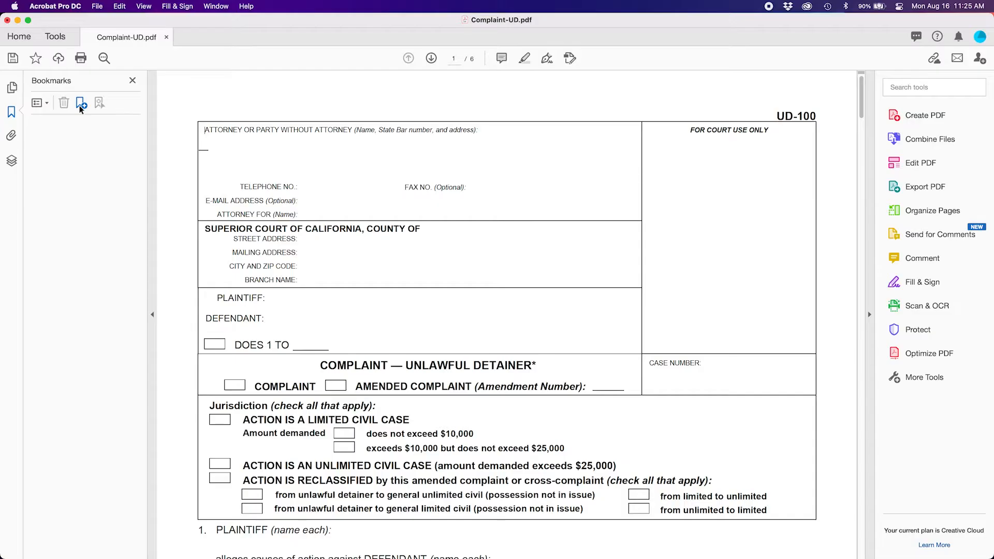
Step: Create a new bookmark on page 1 and name it 'Complaint'
left_click(81, 103)
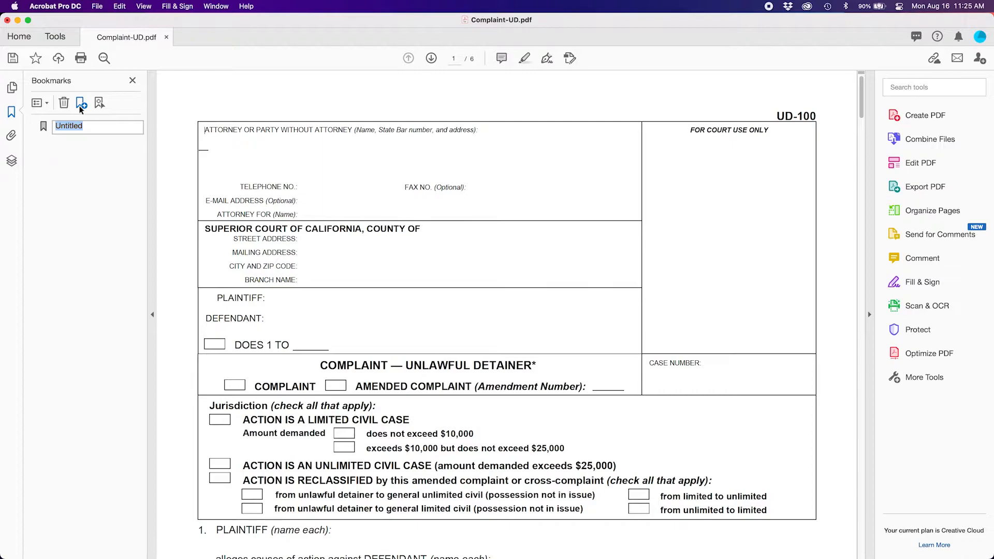
type("Complaint")
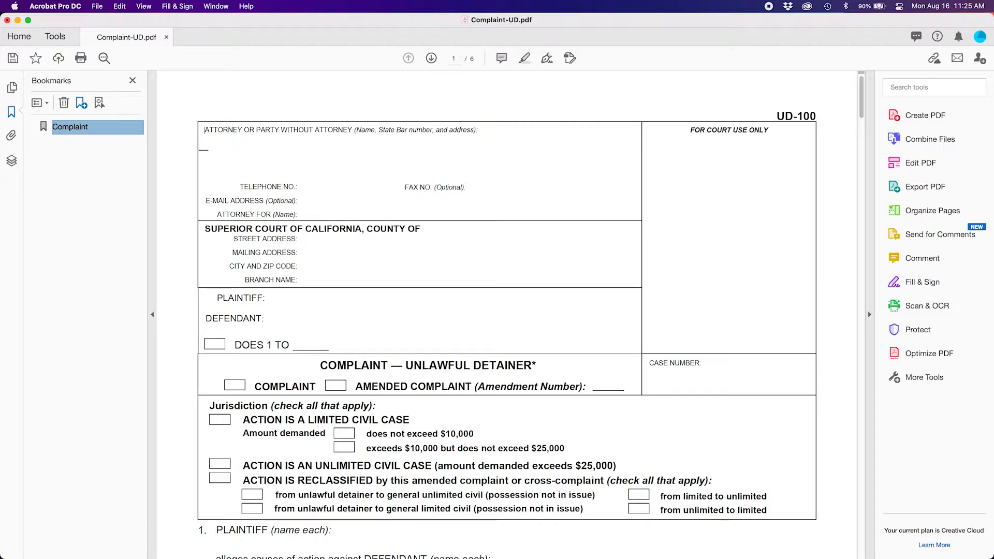
mouse_move(430, 100)
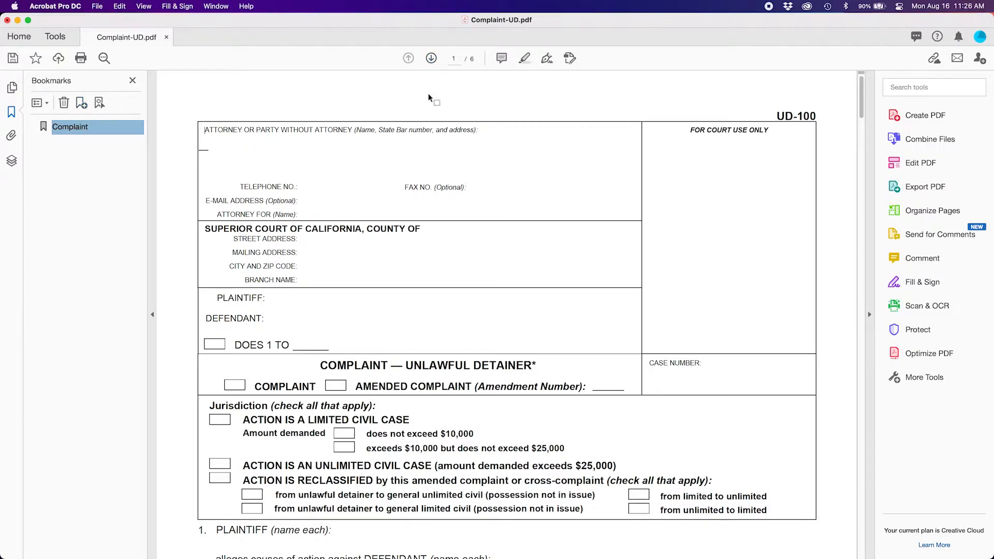
Step: Page forward to the Exhibit 1 page and add a bookmark named 'Exhibit 1'
left_click(430, 58)
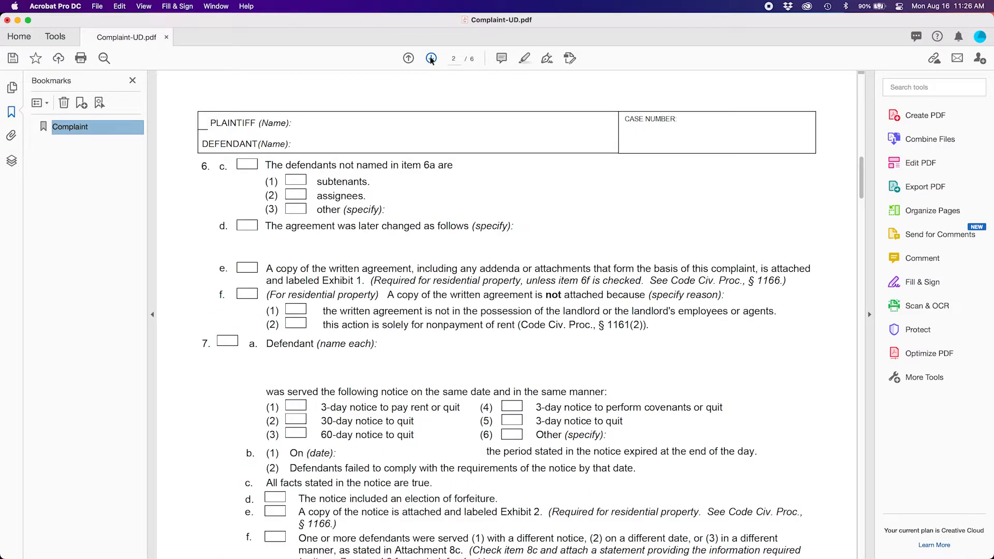
left_click(408, 58)
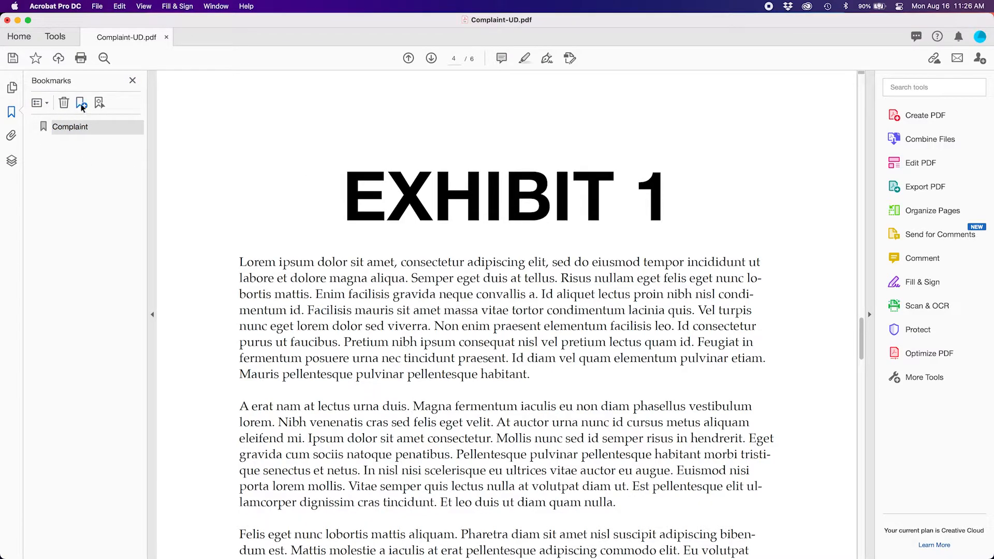
left_click(81, 103)
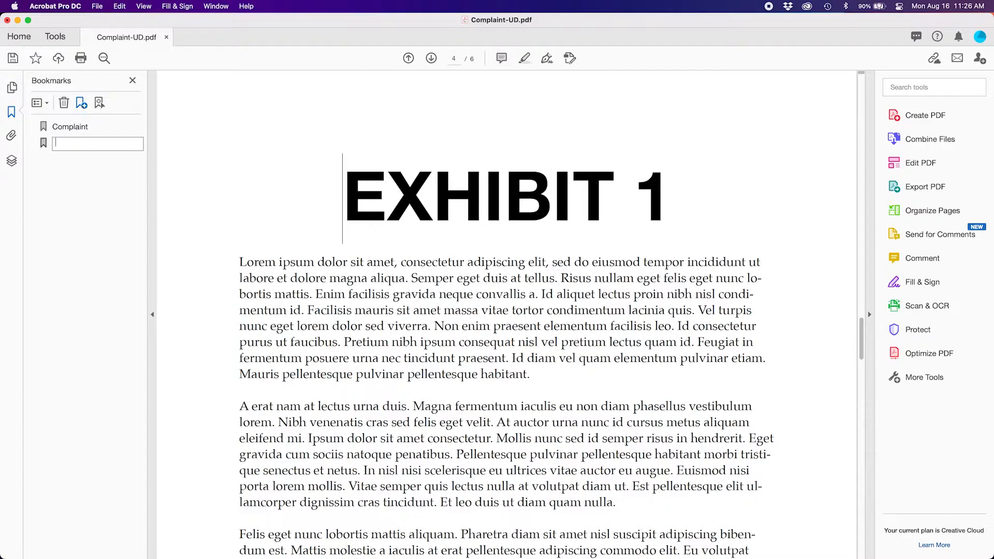
type("Ex")
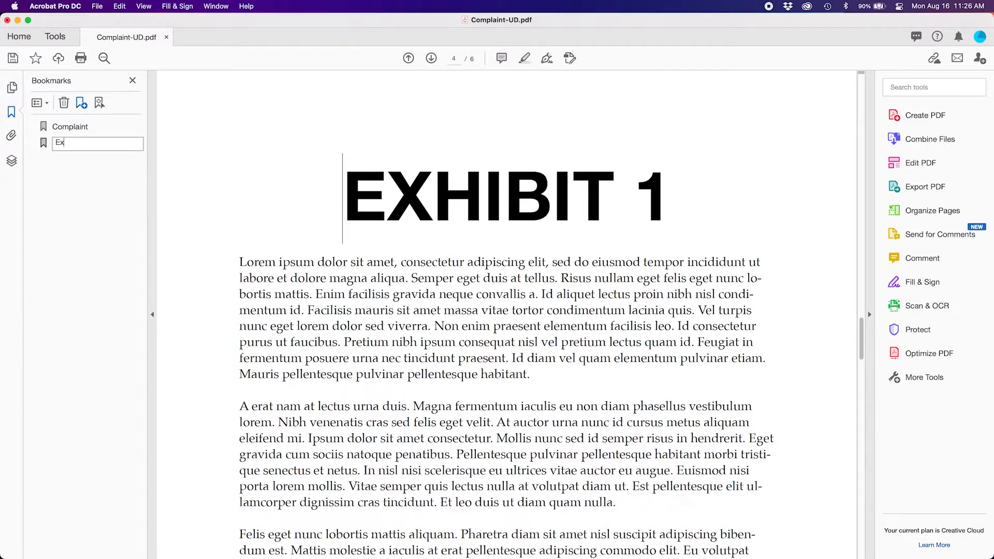
type("hibit 1")
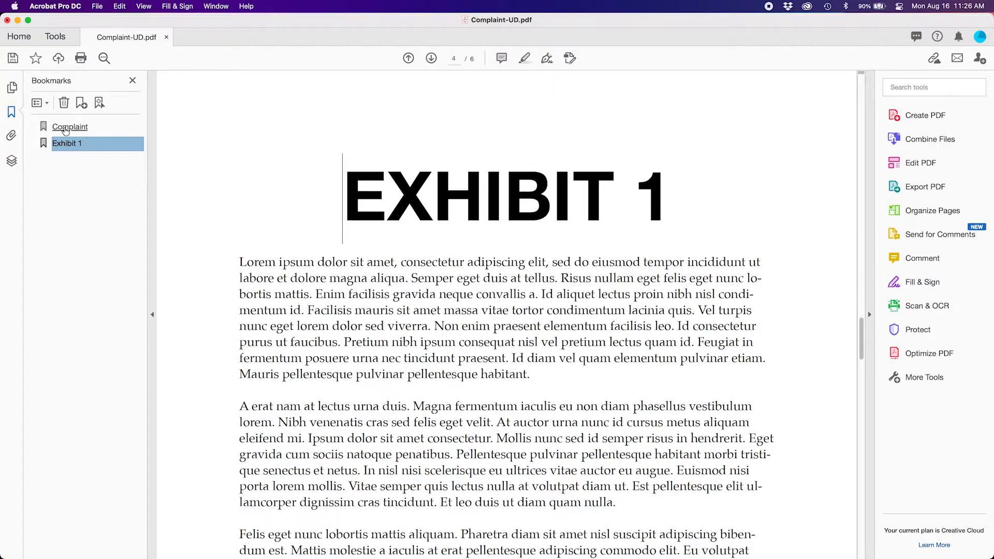
left_click(69, 126)
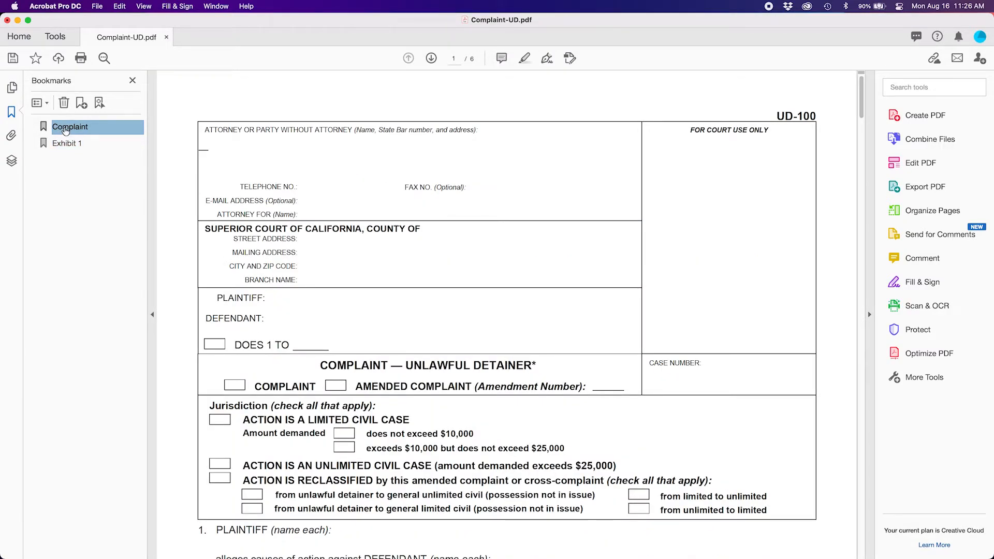
left_click(67, 143)
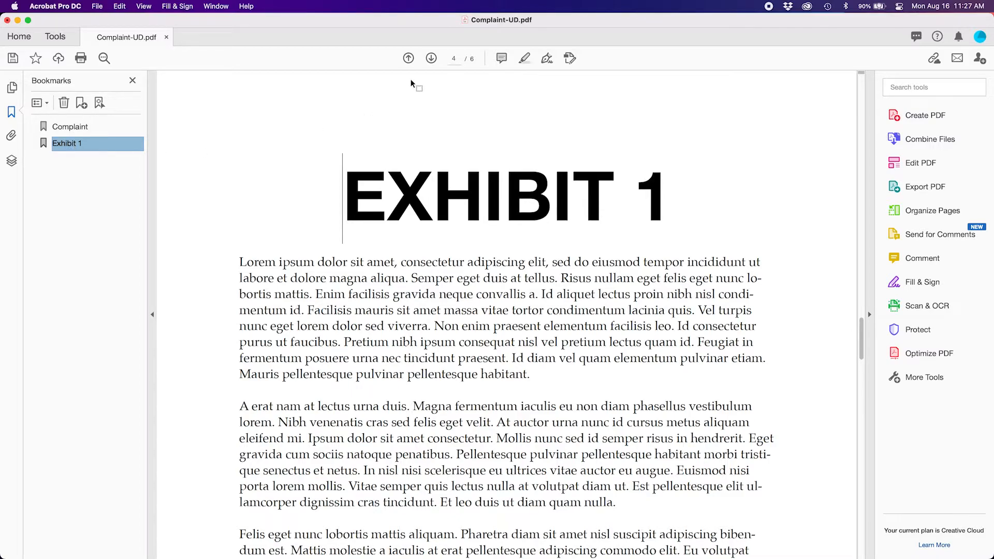
Step: Move to page 5 and add a bookmark named 'Exhibit 2'
left_click(431, 58)
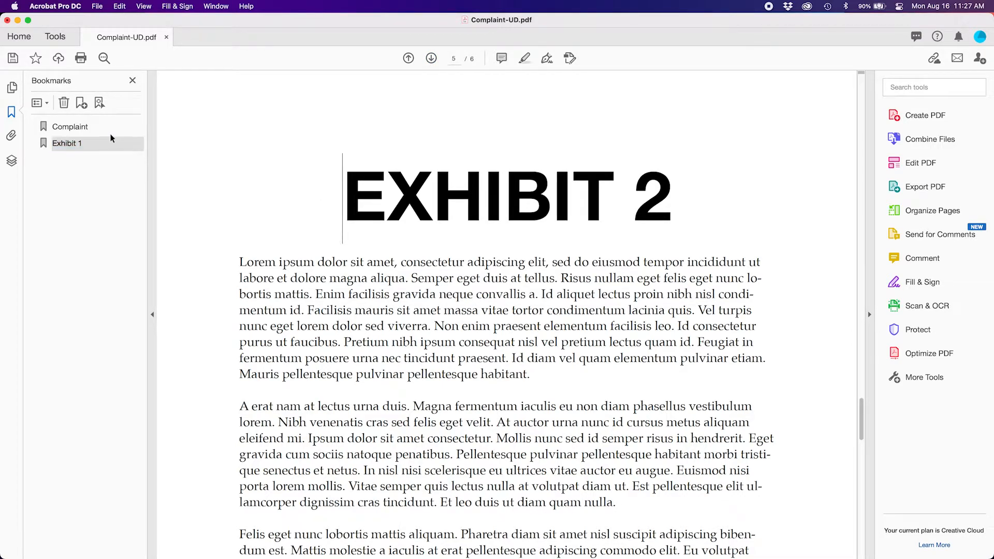
left_click(81, 102)
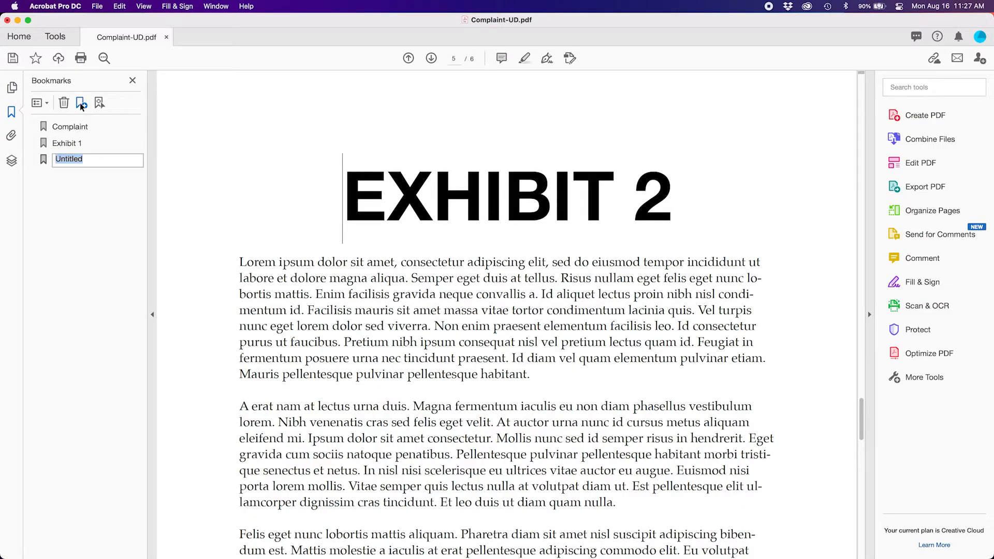
type("Exh")
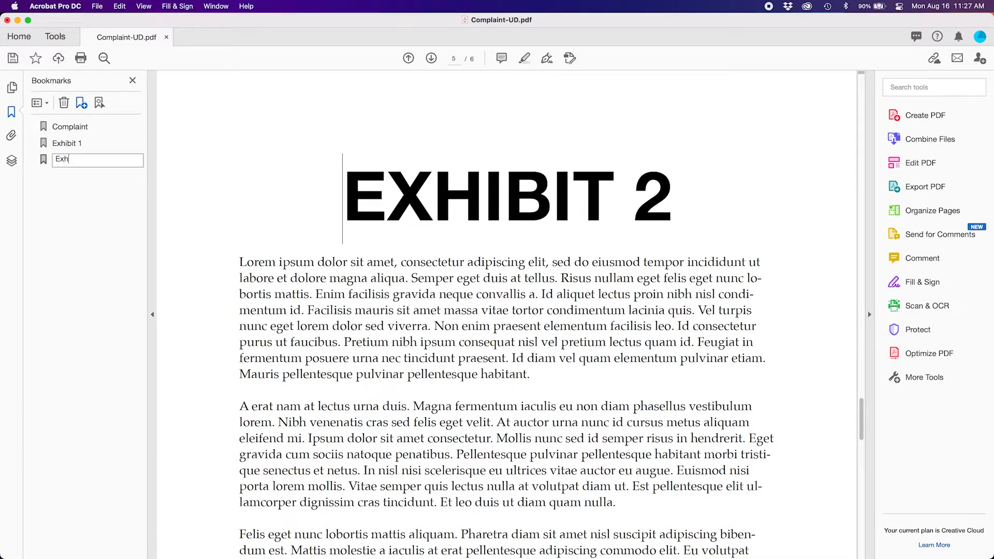
type("ibit 2")
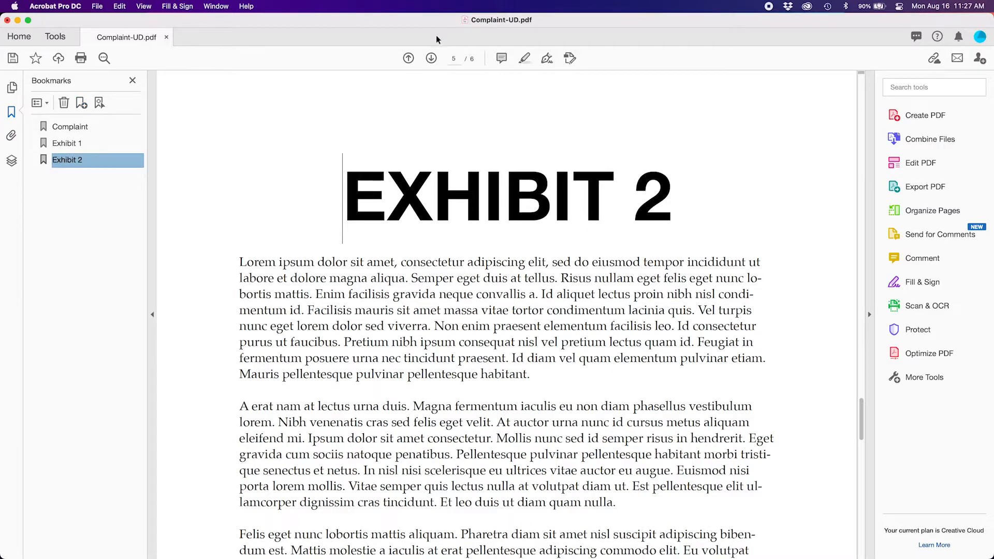
Step: Move to page 6 and add a bookmark named 'Exhibit 3'
left_click(430, 58)
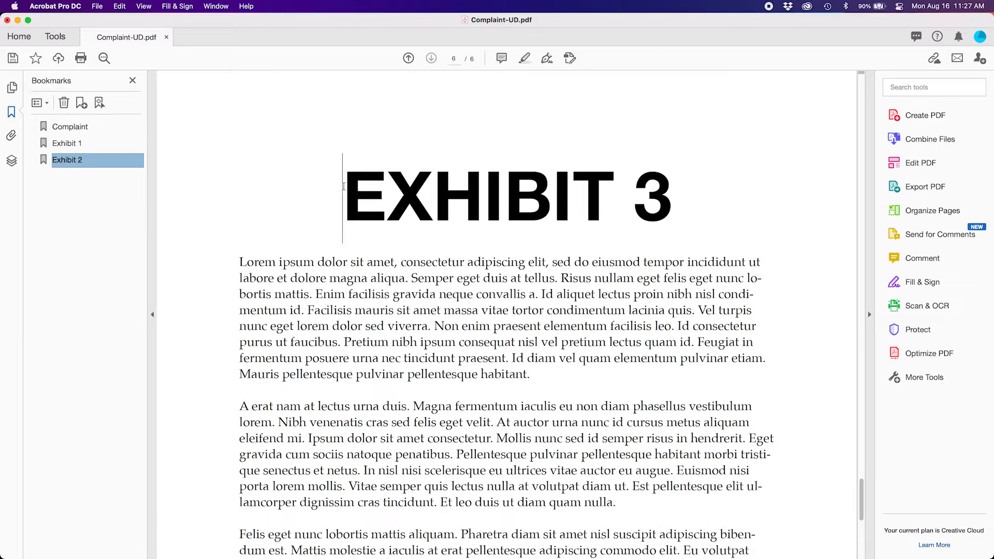
left_click(81, 102)
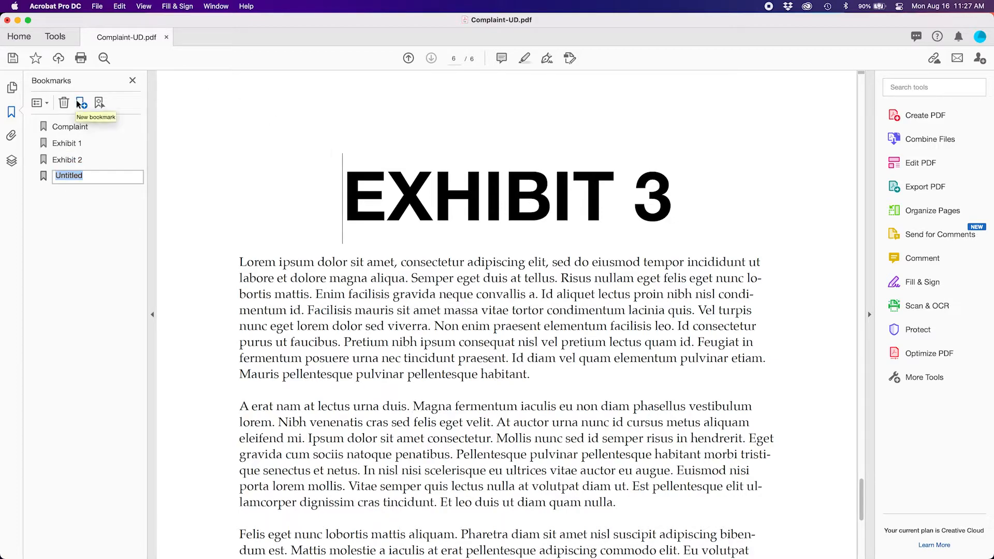
type("Exhibit 3")
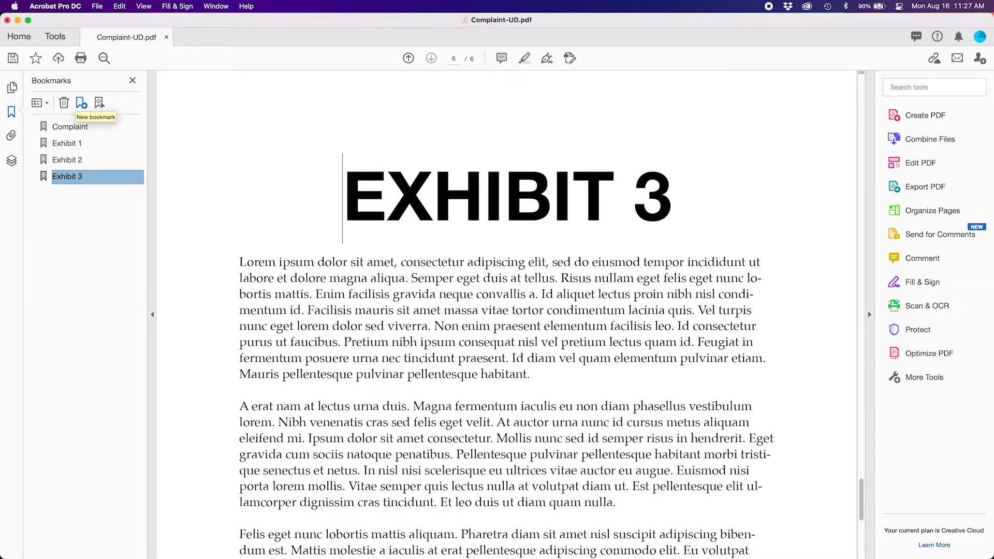
left_click(98, 7)
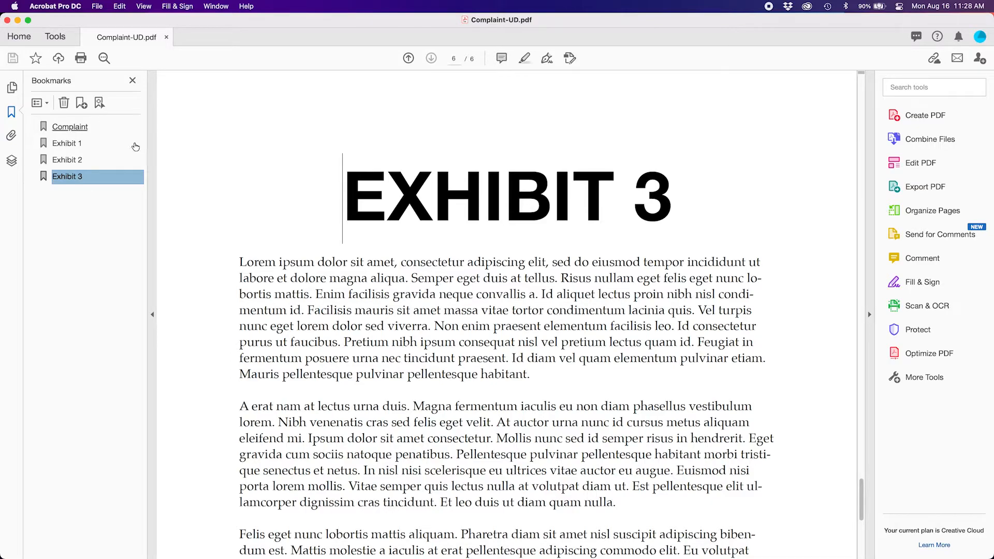
Step: Jump to page 5 via the Exhibit 2 bookmark to verify its link
left_click(68, 159)
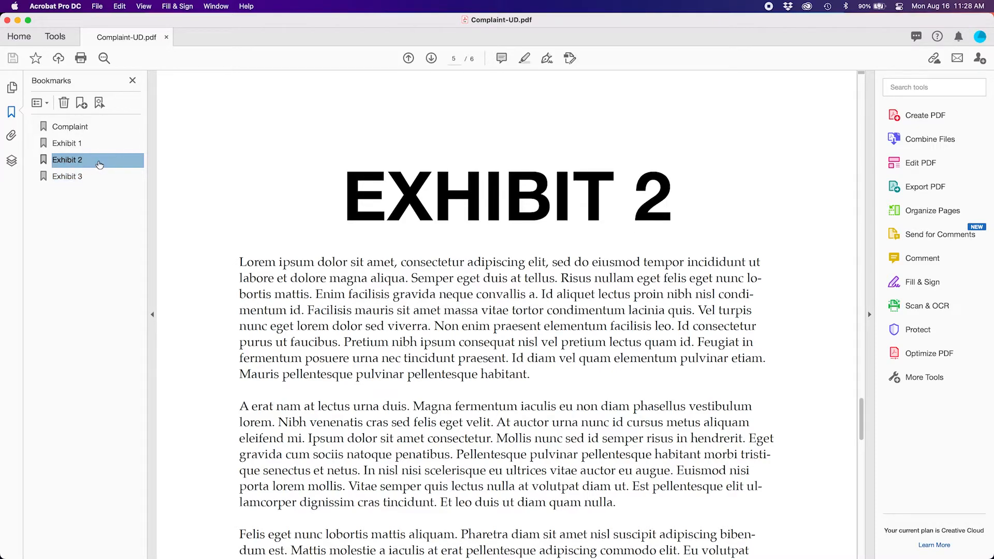
mouse_move(94, 166)
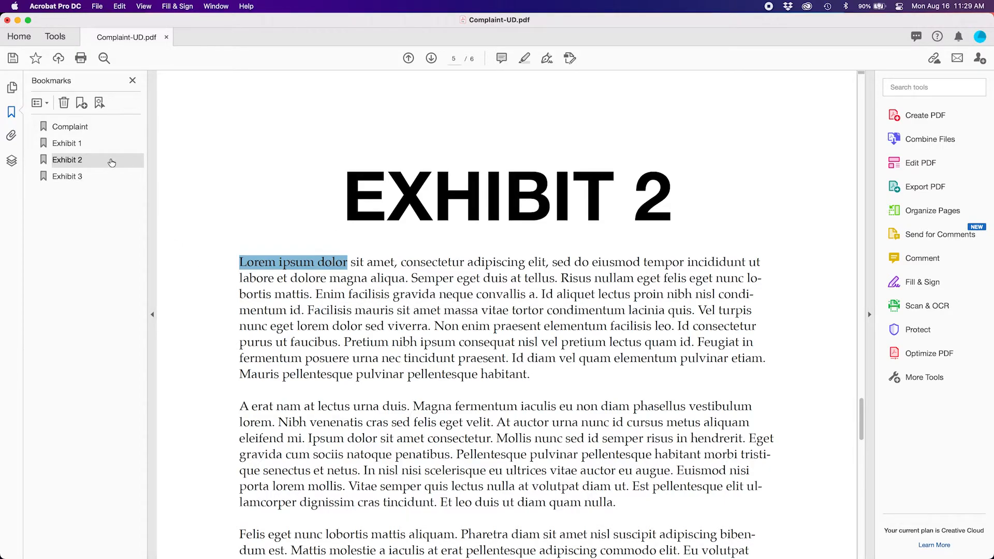
Step: Set the Exhibit 2 bookmark's destination to the current page 5 view and confirm
right_click(68, 160)
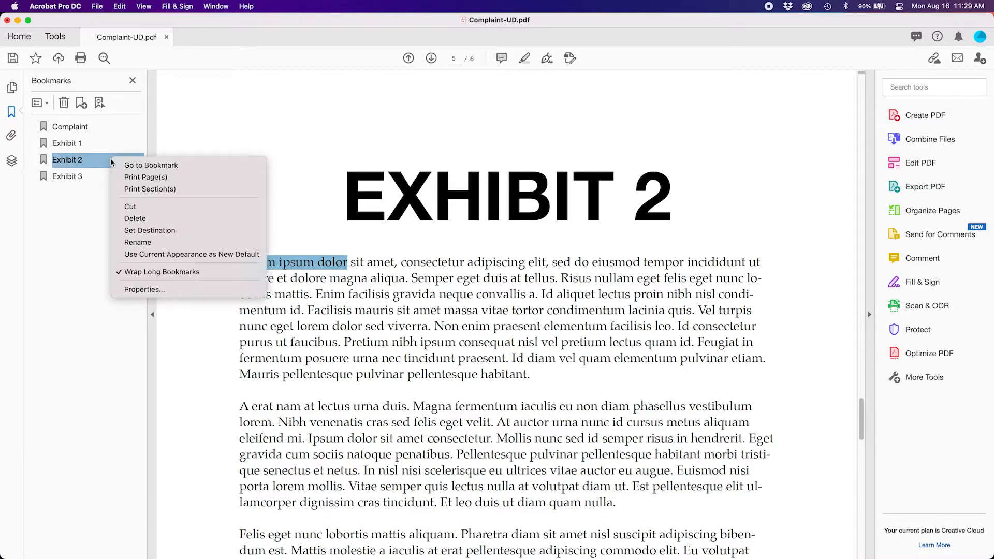
mouse_move(149, 229)
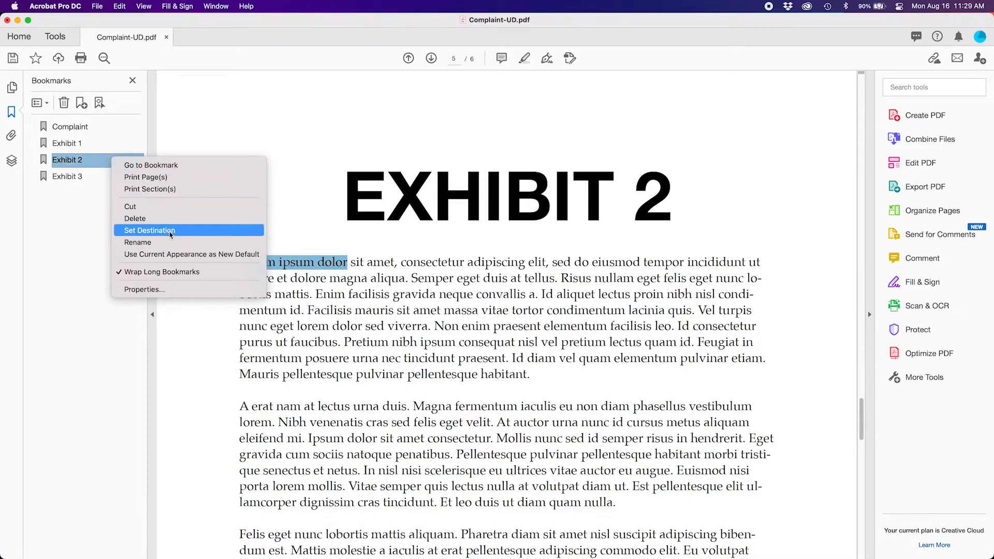
mouse_move(186, 234)
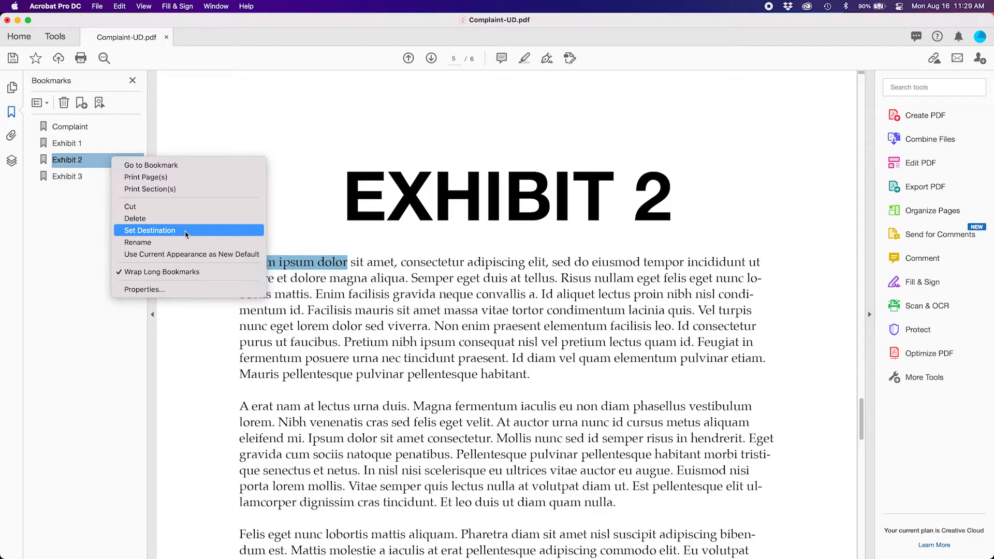
left_click(150, 229)
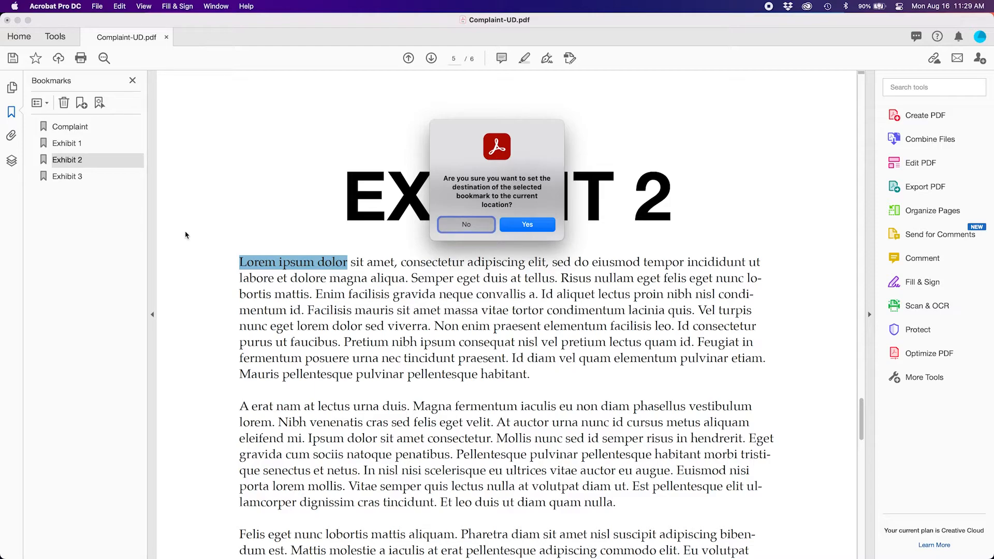
mouse_move(501, 247)
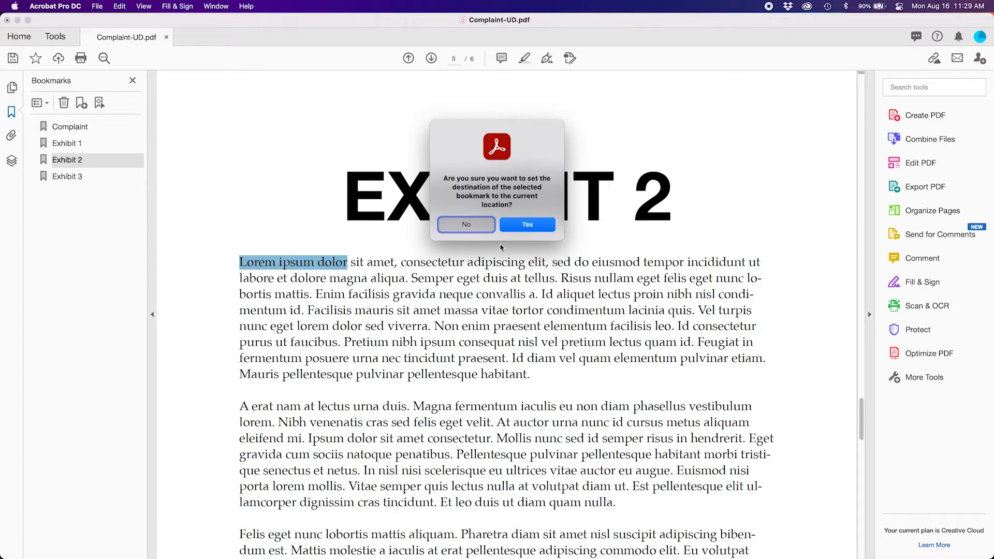
left_click(526, 224)
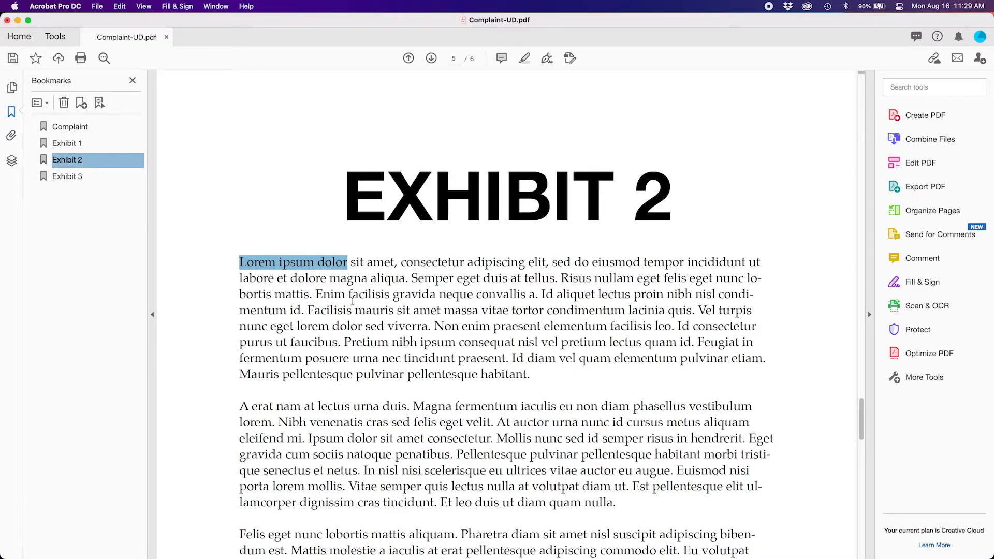
left_click(66, 142)
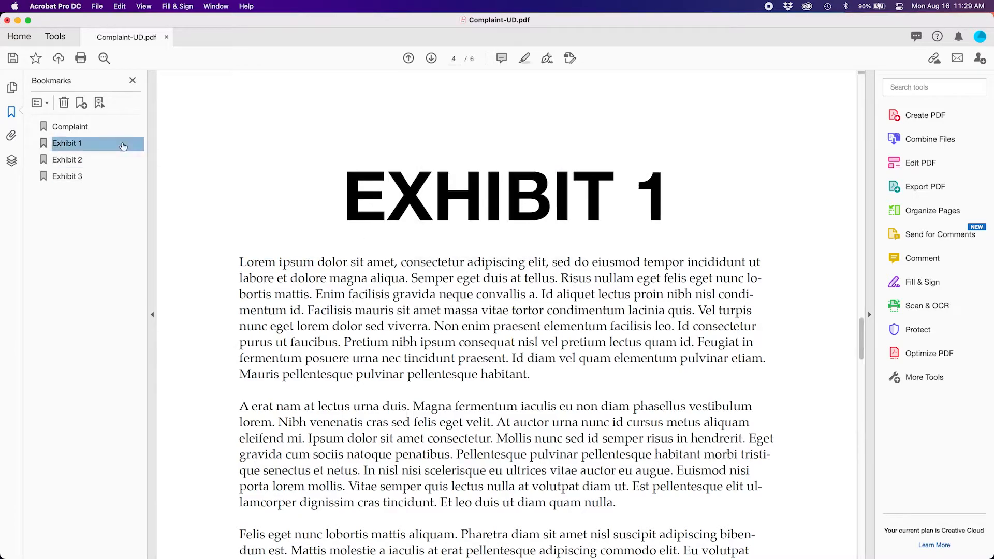
left_click(67, 159)
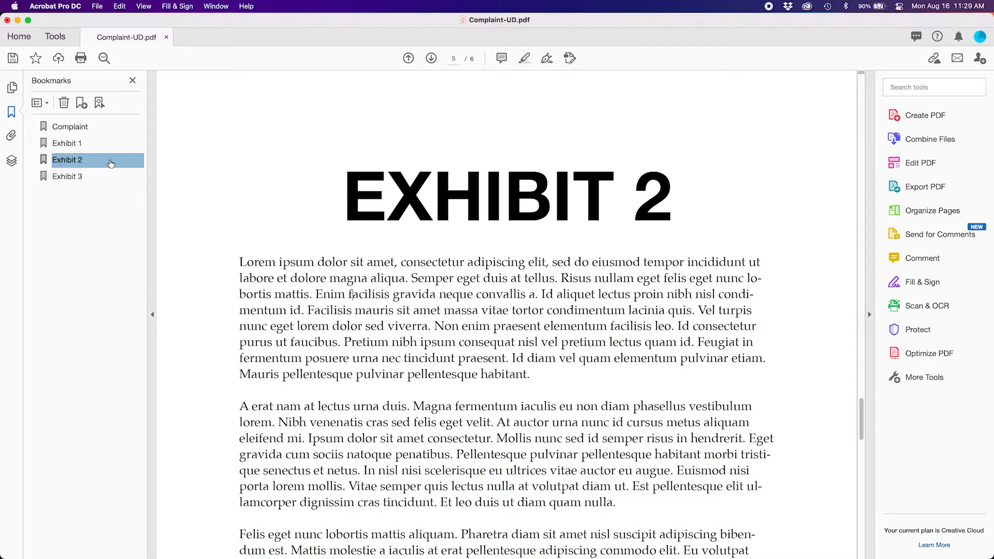
mouse_move(227, 261)
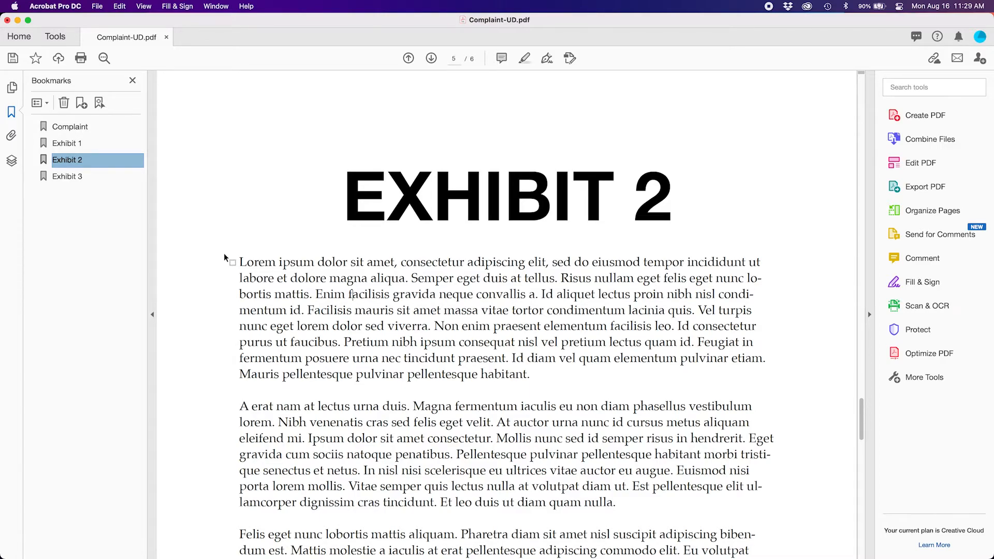
mouse_move(106, 204)
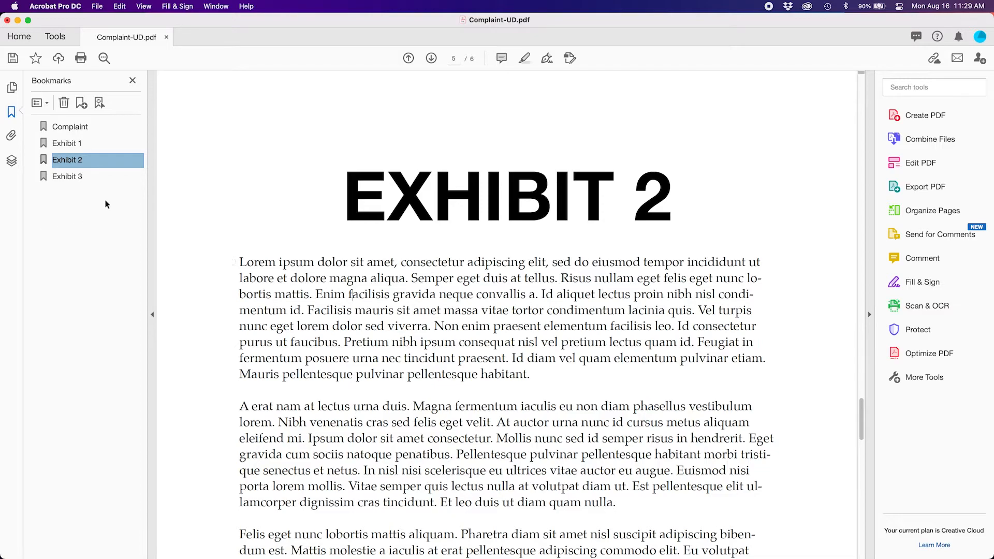
left_click(68, 176)
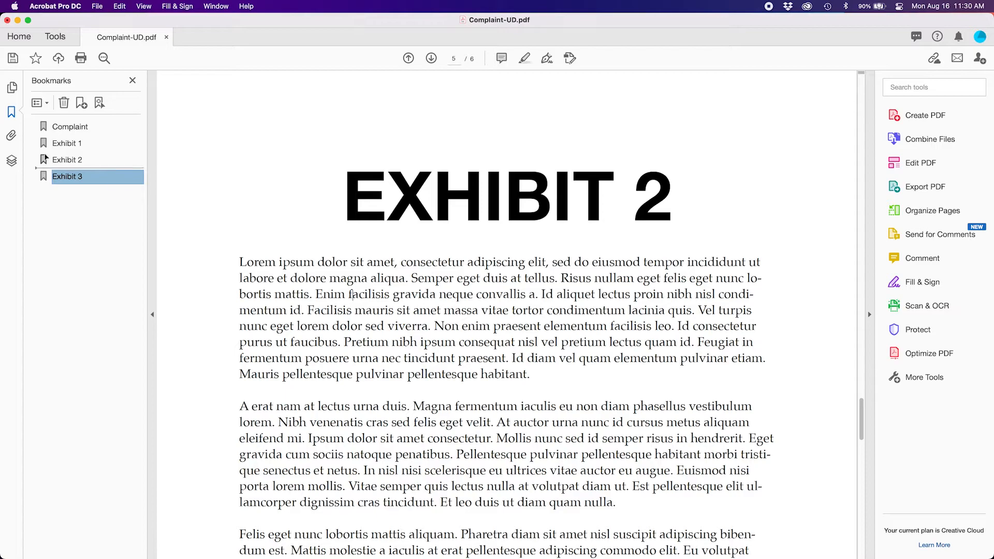
left_click_drag(67, 176, 67, 155)
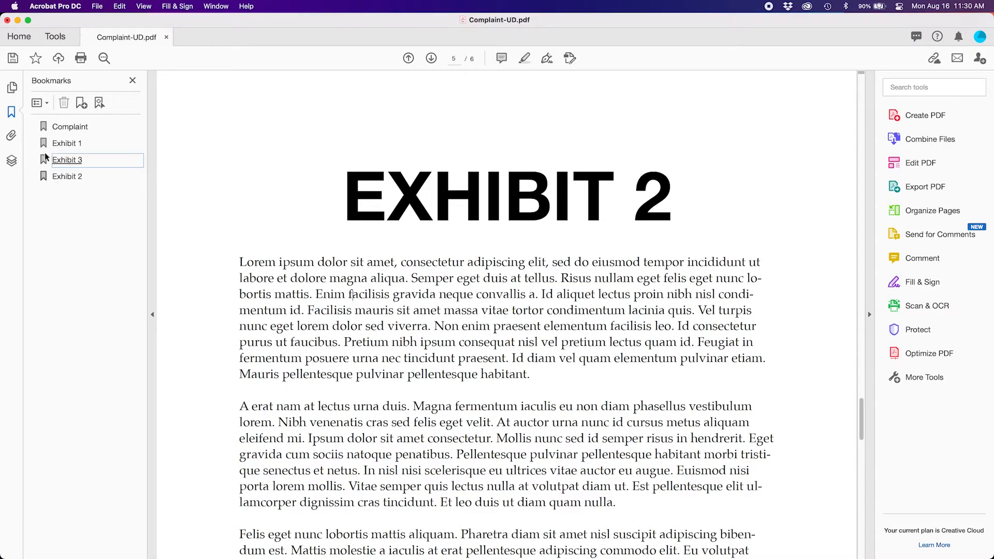
left_click(66, 159)
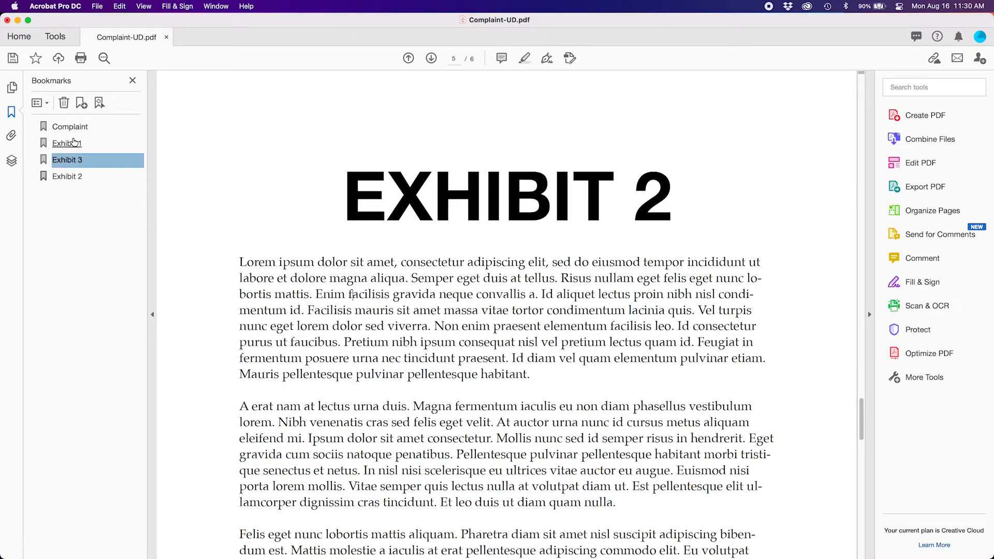
left_click(67, 143)
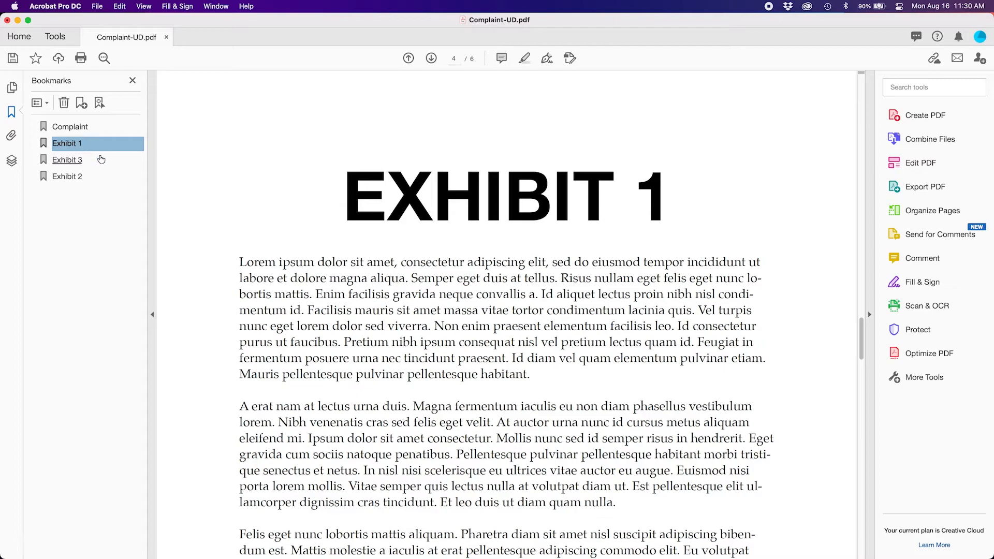
left_click(68, 160)
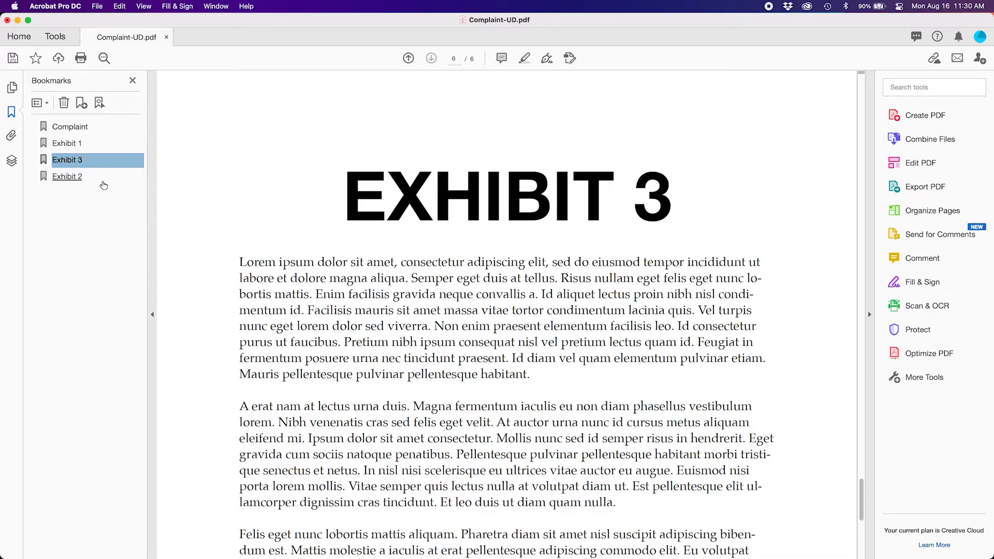
left_click(67, 176)
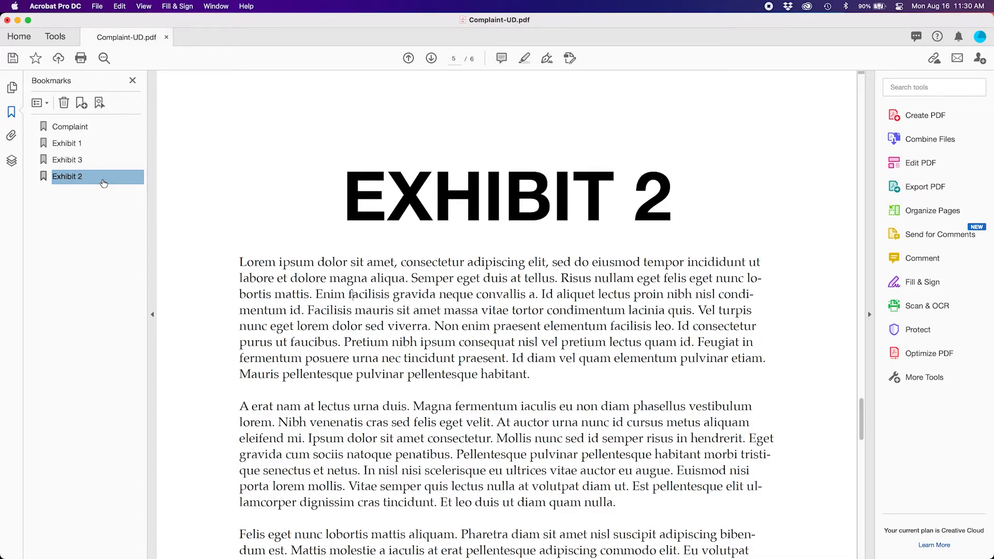
mouse_move(45, 160)
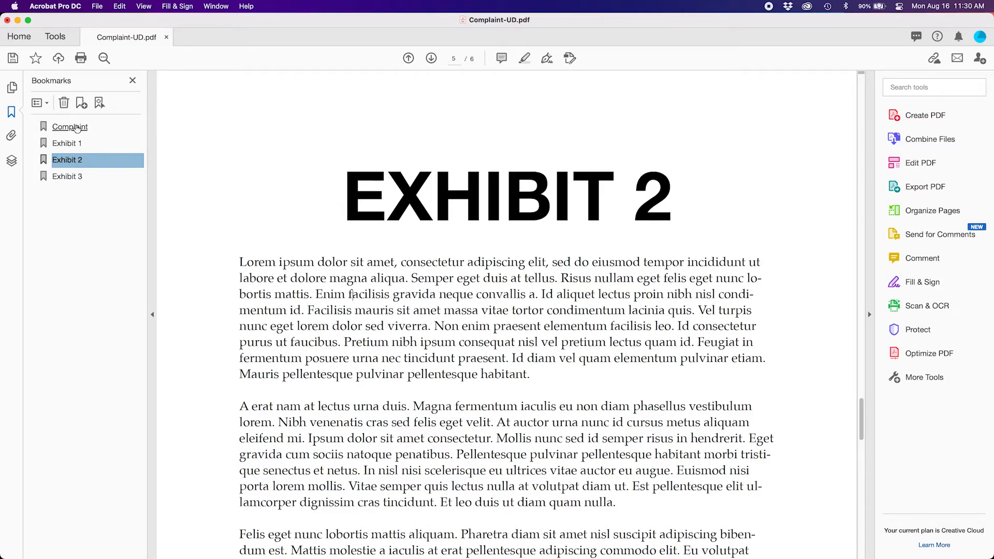
Step: Rename the 'Complaint' bookmark to 'Complaint UD'
left_click(70, 126)
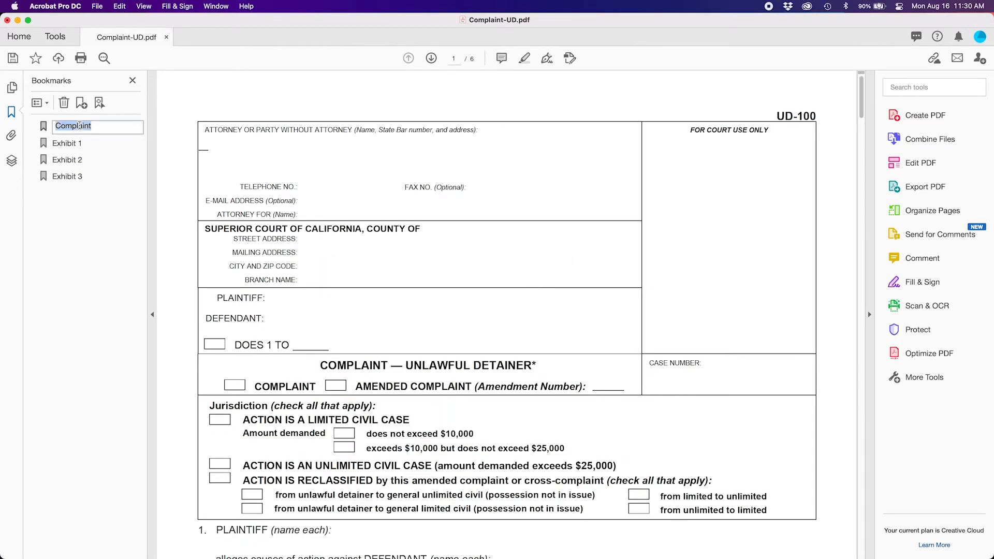
left_click(96, 126)
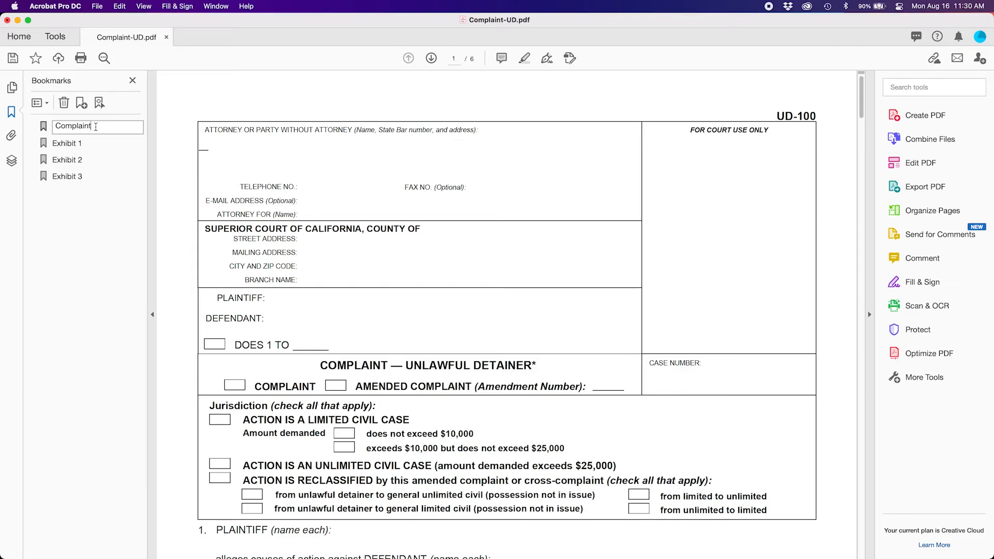
type("Ud")
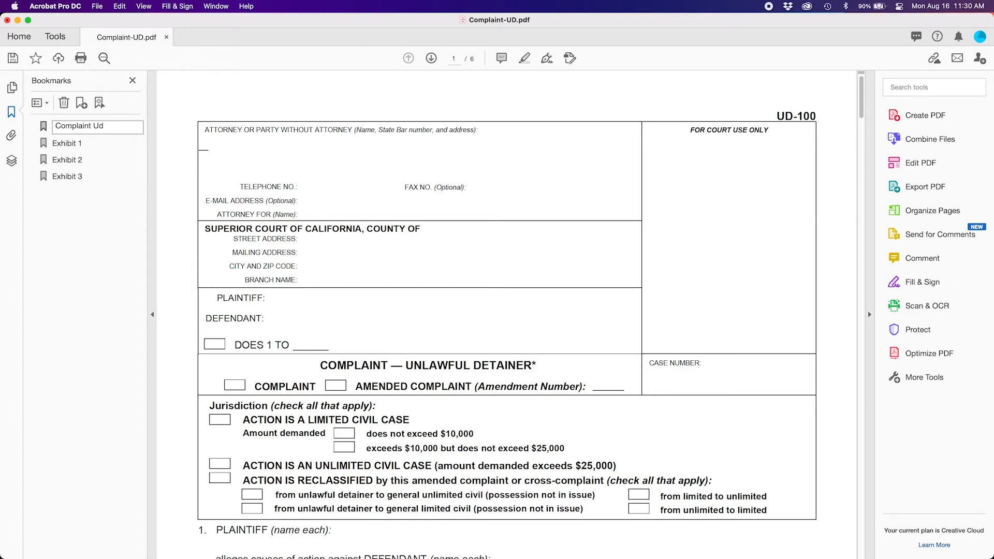
left_click(98, 126)
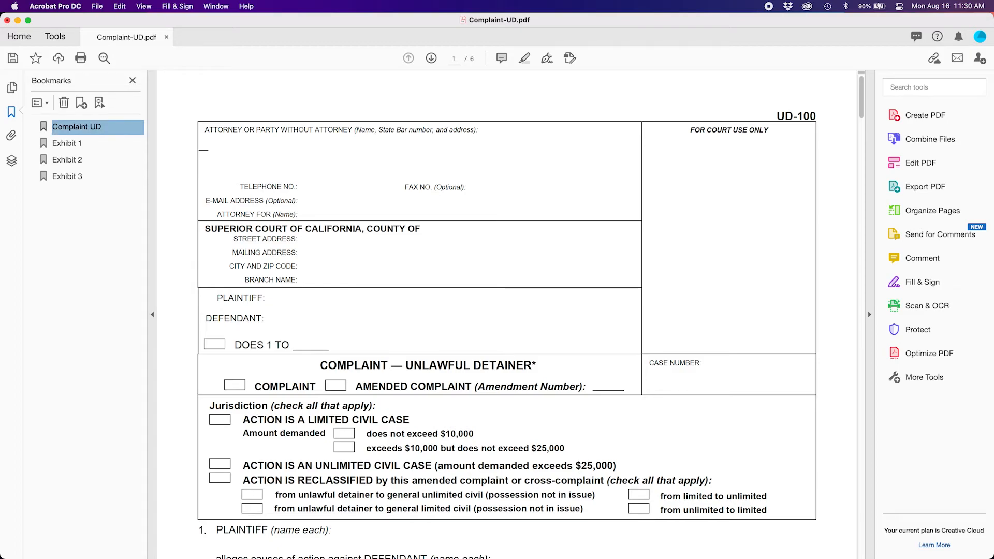
mouse_move(80, 196)
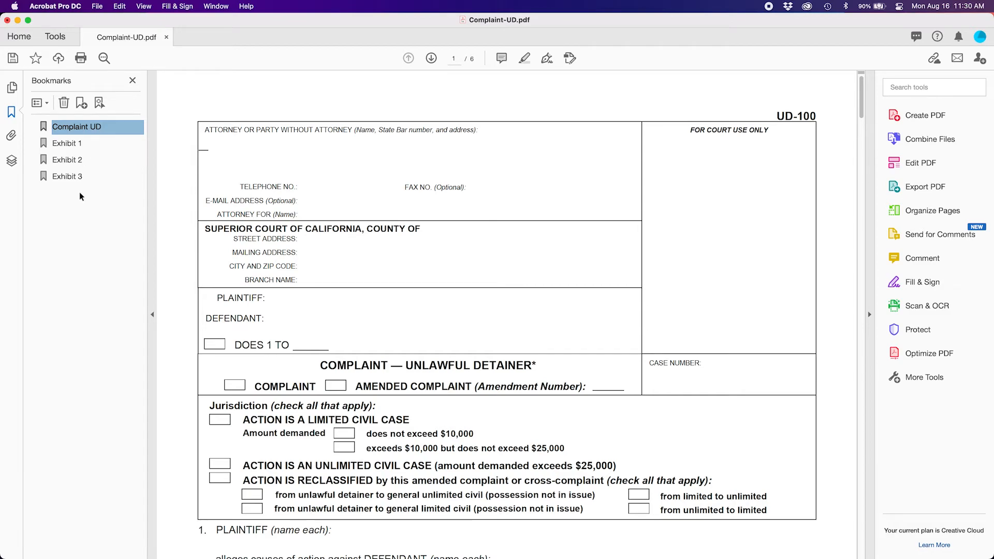
mouse_move(113, 207)
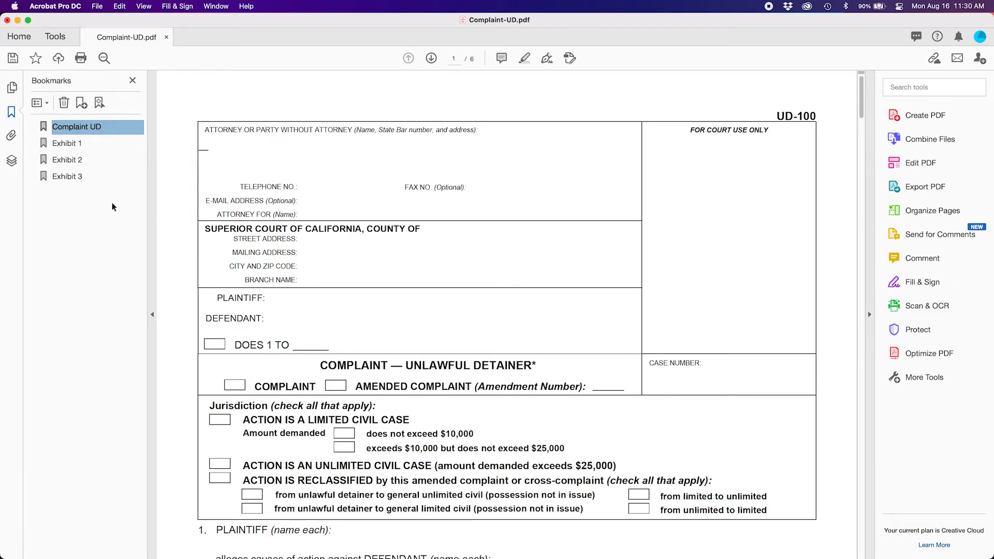
Step: Select the Exhibit 3 bookmark and delete it from the list
left_click(66, 176)
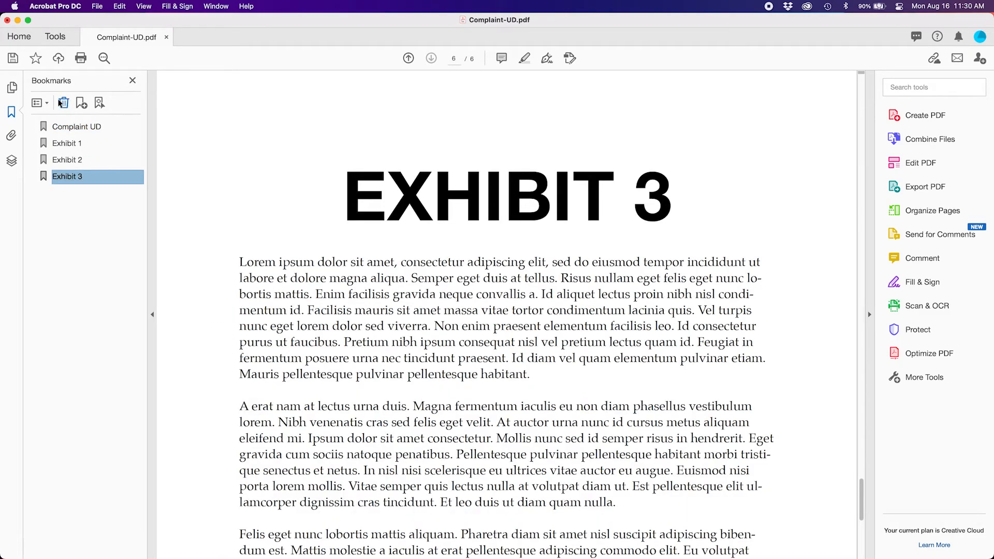
left_click(63, 102)
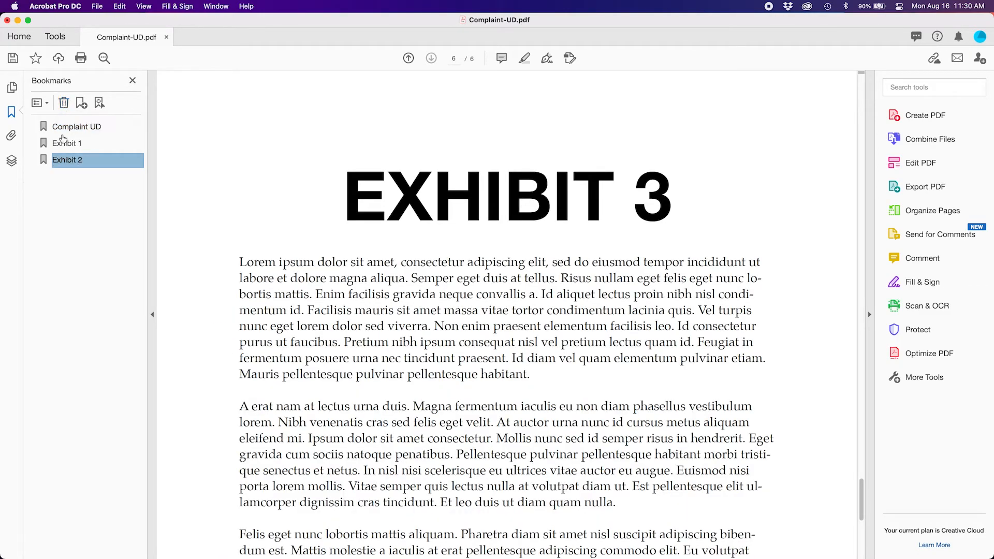
mouse_move(63, 180)
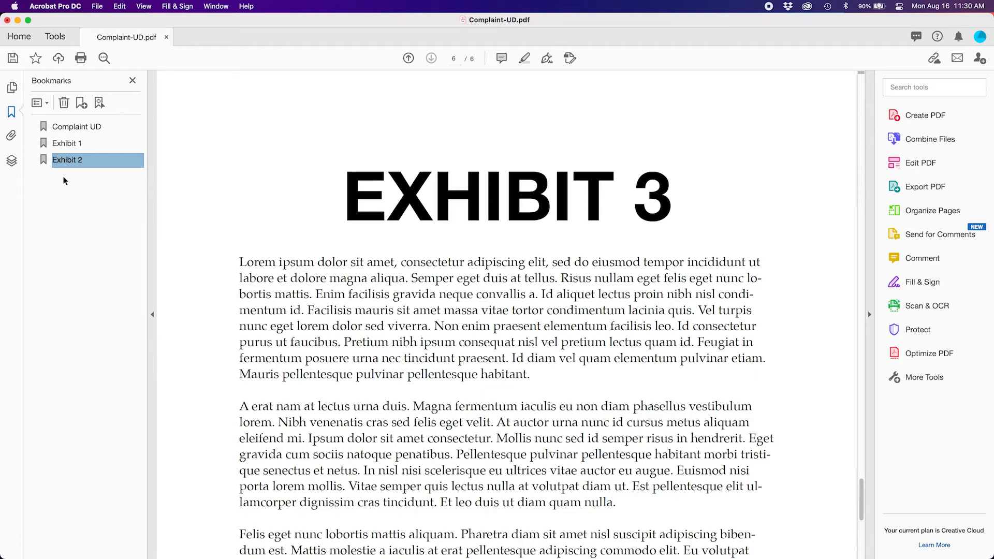
mouse_move(344, 195)
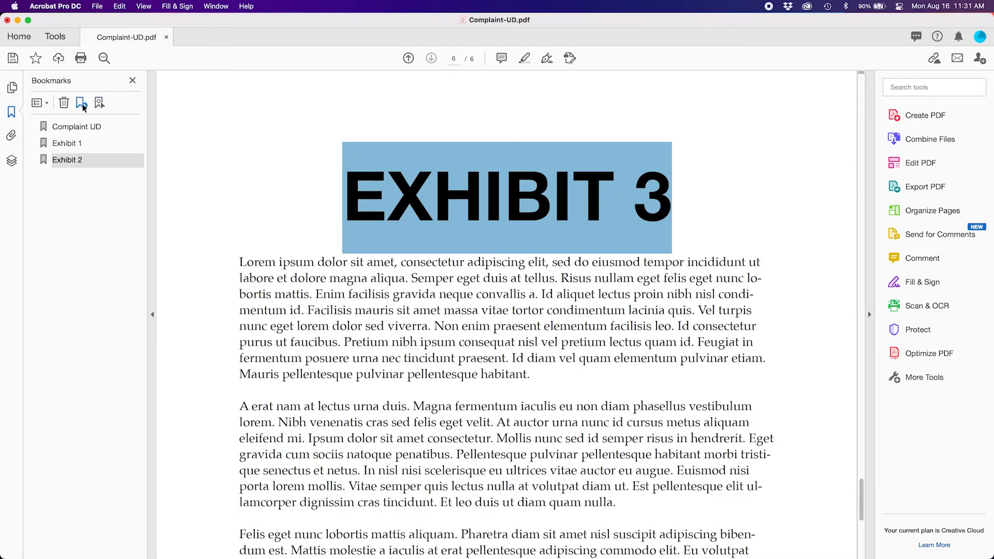
Step: Create a bookmark from the EXHIBIT 3 heading and rename it 'Exhibit 3'
left_click(80, 102)
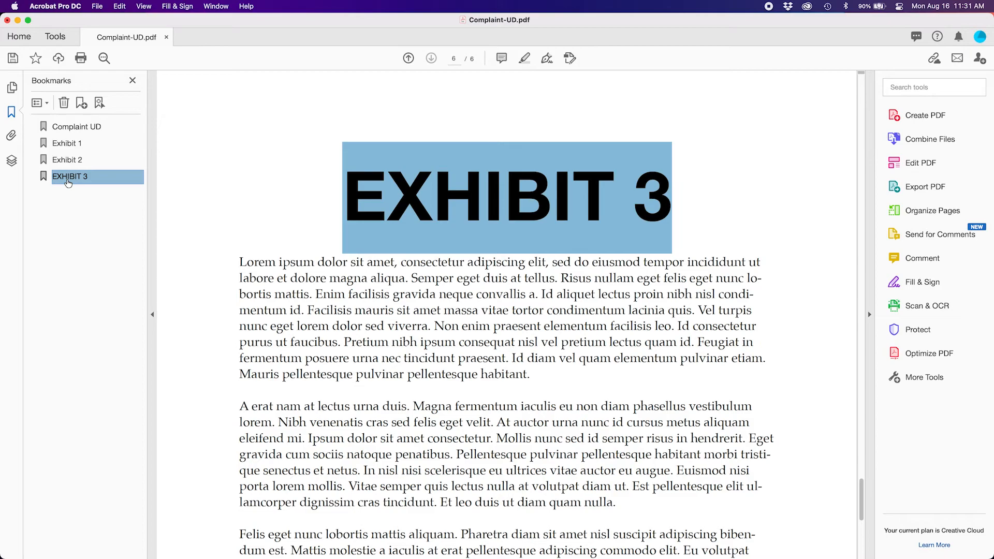
double_click(69, 176)
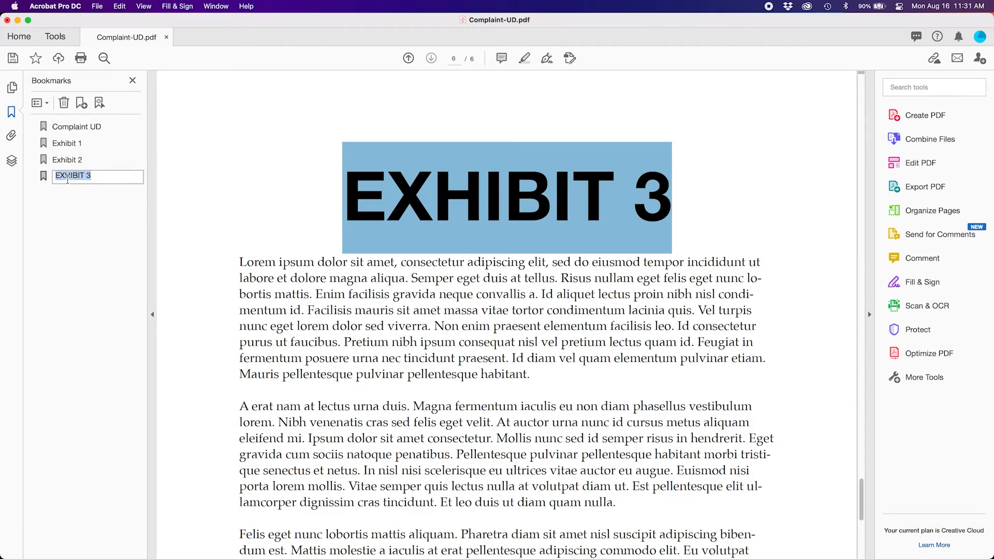
type("Exh")
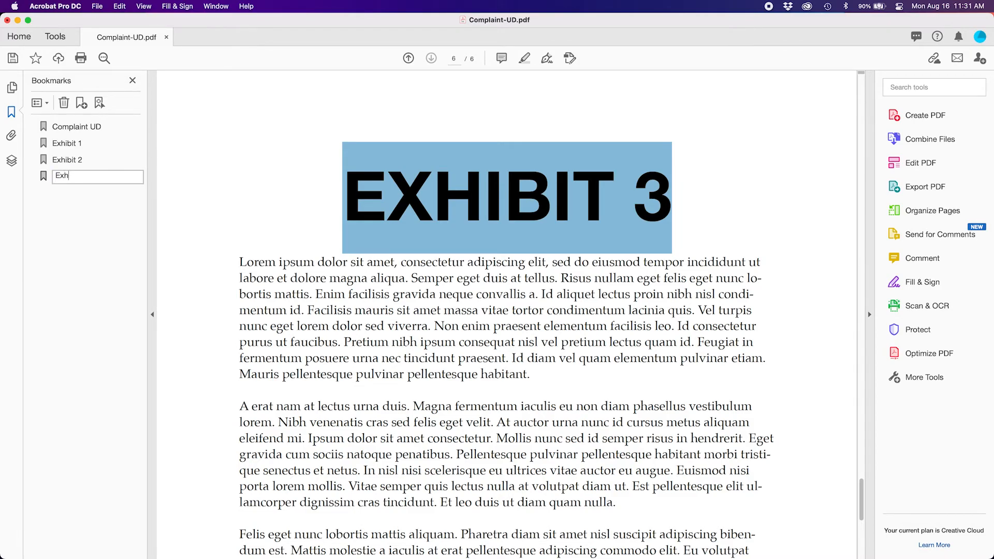
type("ibit 3")
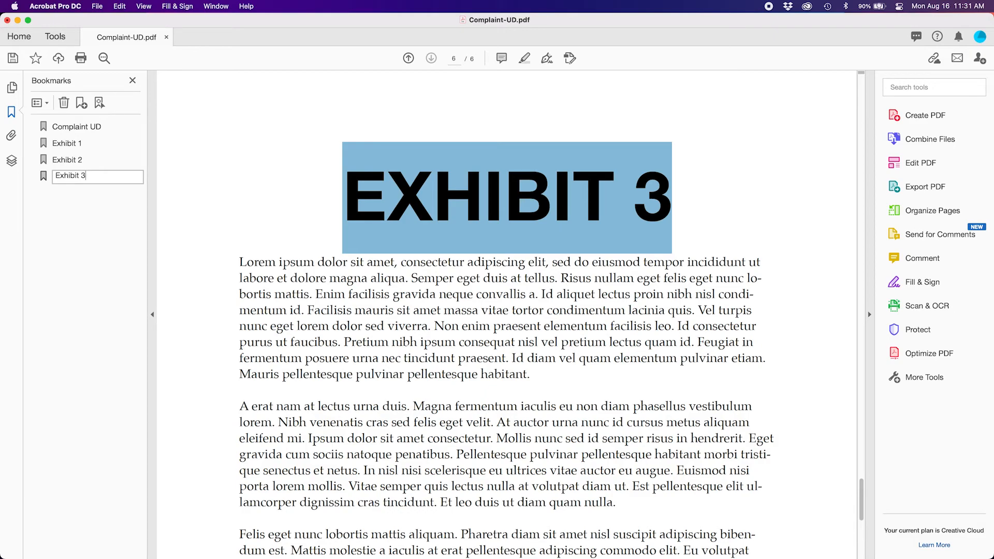
key("Return")
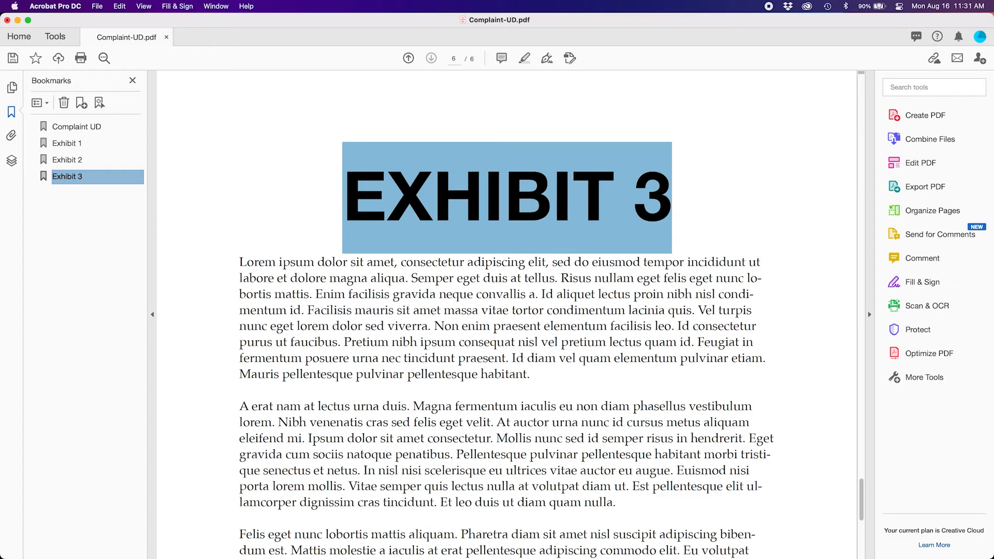